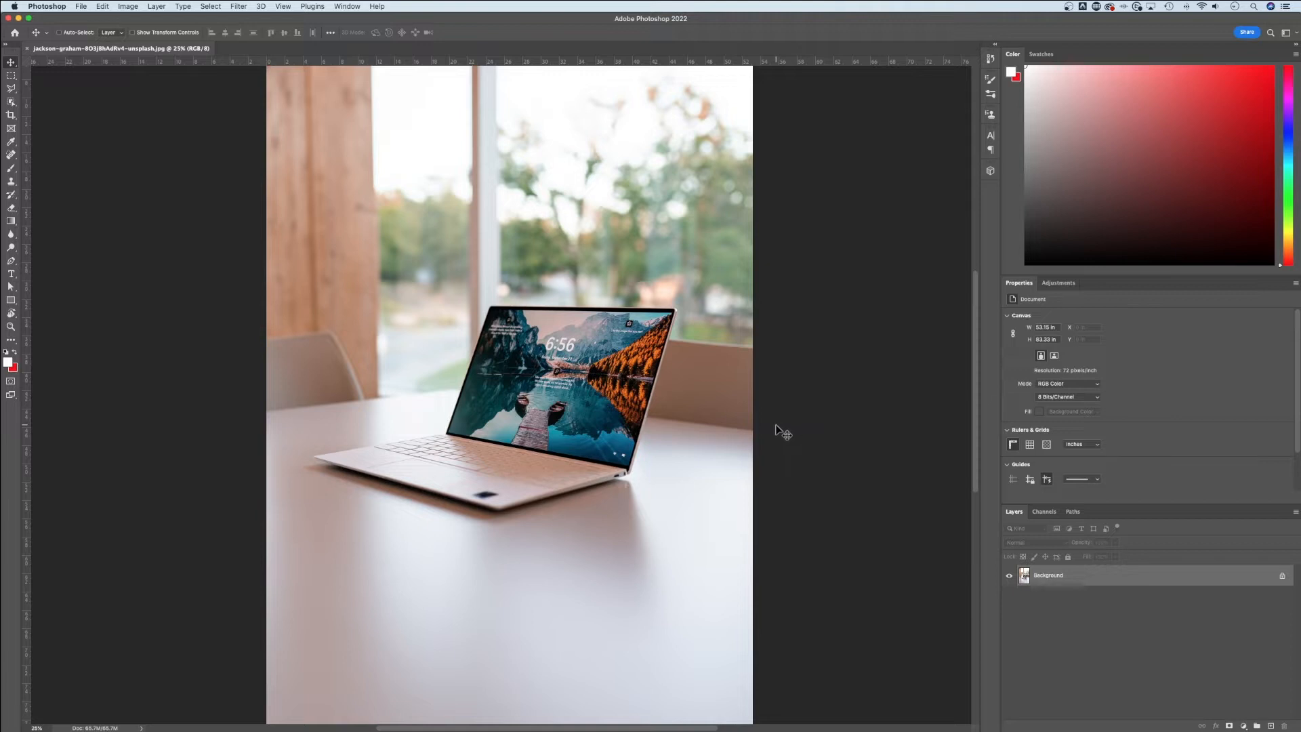
{"action": "mouse_move", "coordinate": [610, 366]}
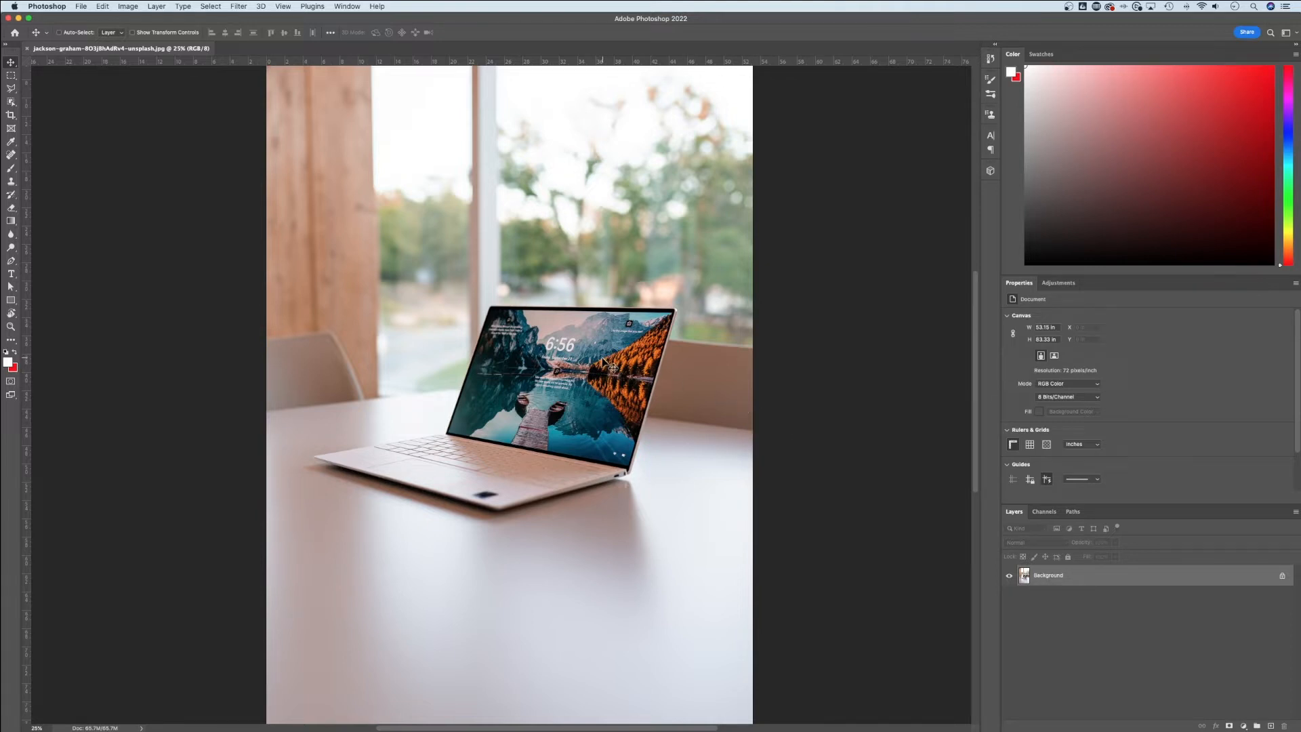
{"action": "mouse_move", "coordinate": [679, 374]}
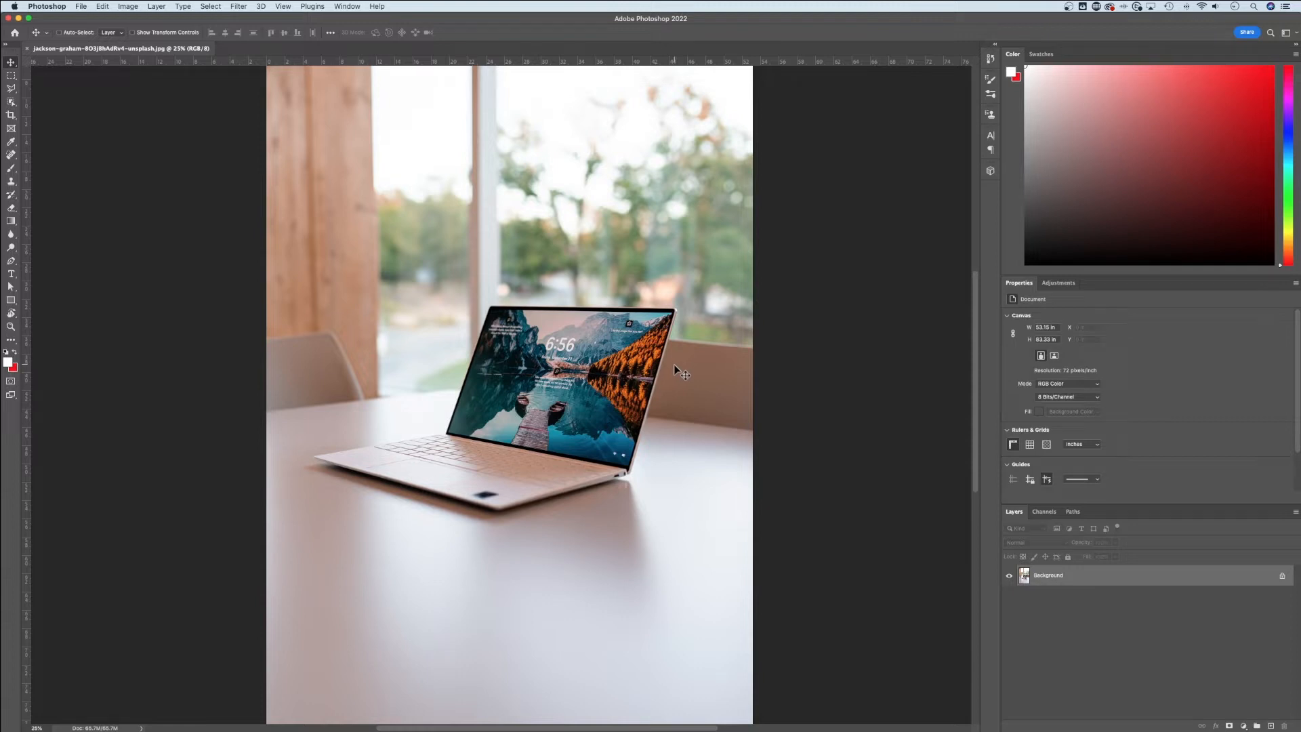
Step: Mirror the entire canvas left to right with Flip Canvas Horizontal
{"action": "left_click", "coordinate": [128, 6]}
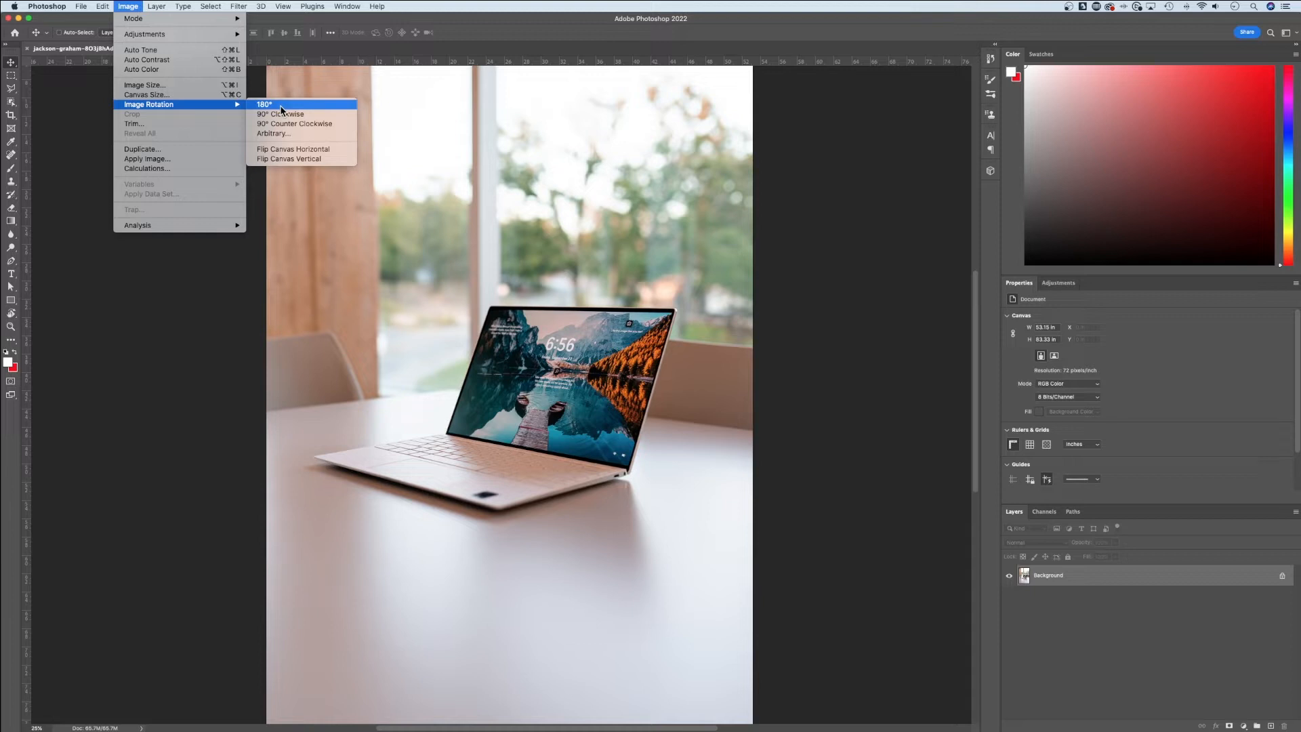
{"action": "mouse_move", "coordinate": [293, 149]}
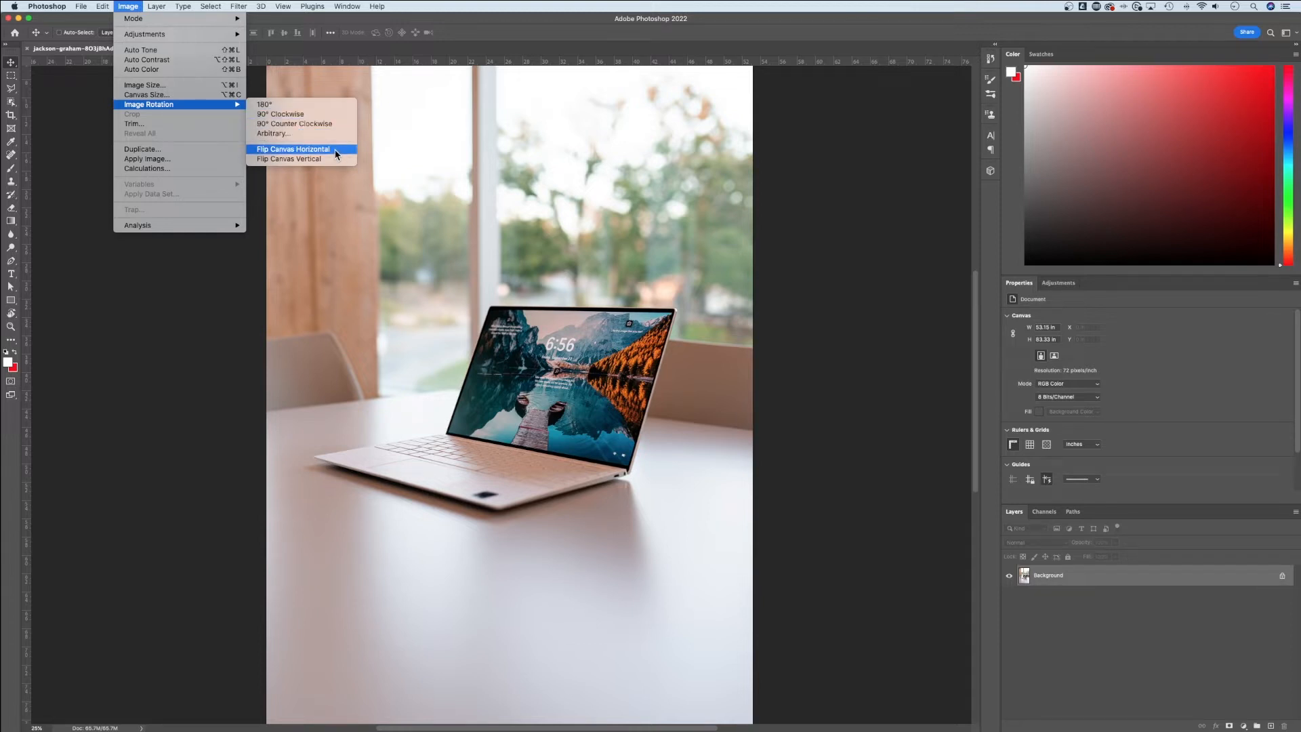
{"action": "left_click", "coordinate": [292, 148]}
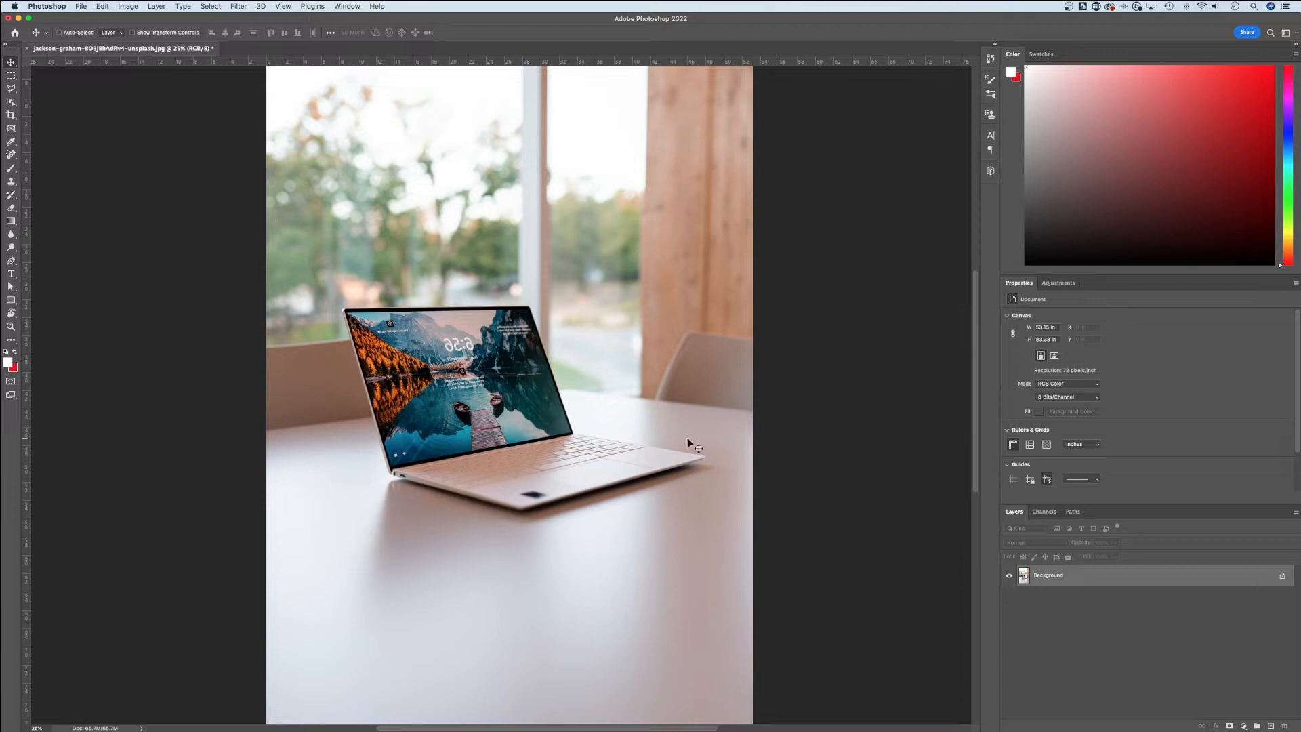
{"action": "mouse_move", "coordinate": [599, 288]}
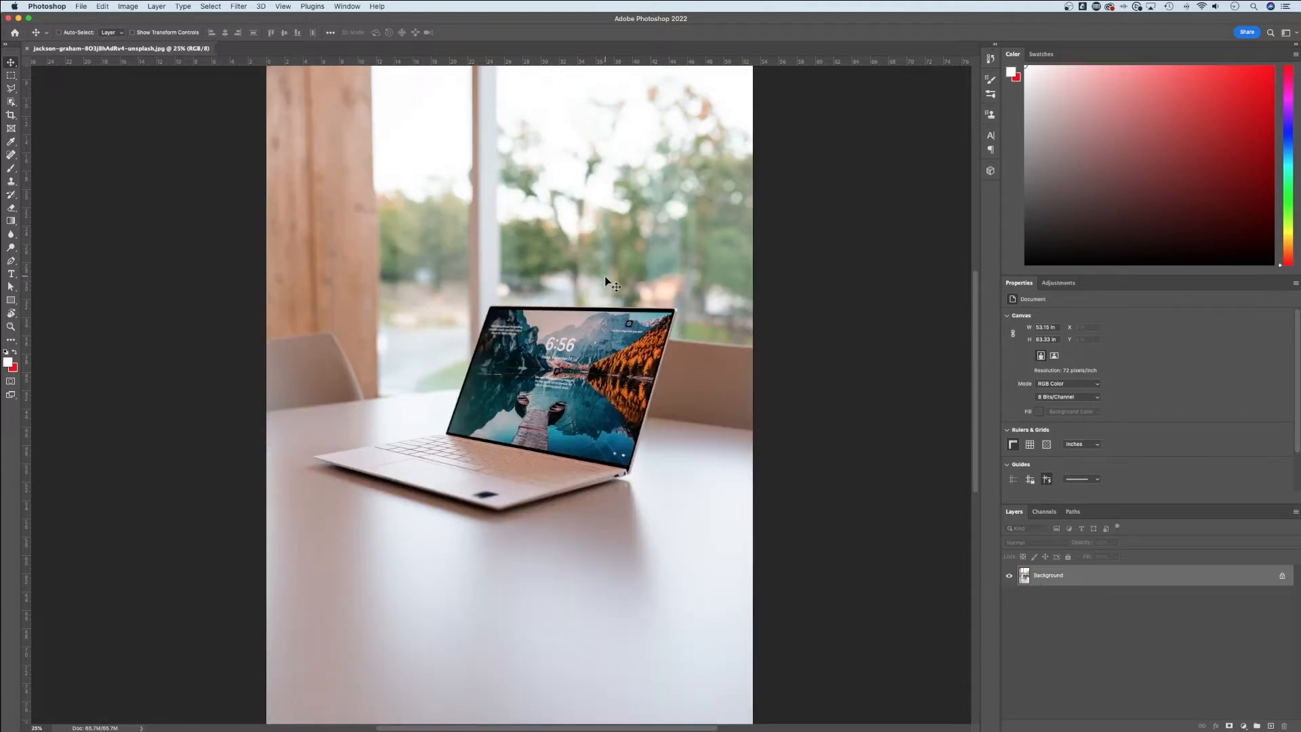
{"action": "mouse_move", "coordinate": [705, 315]}
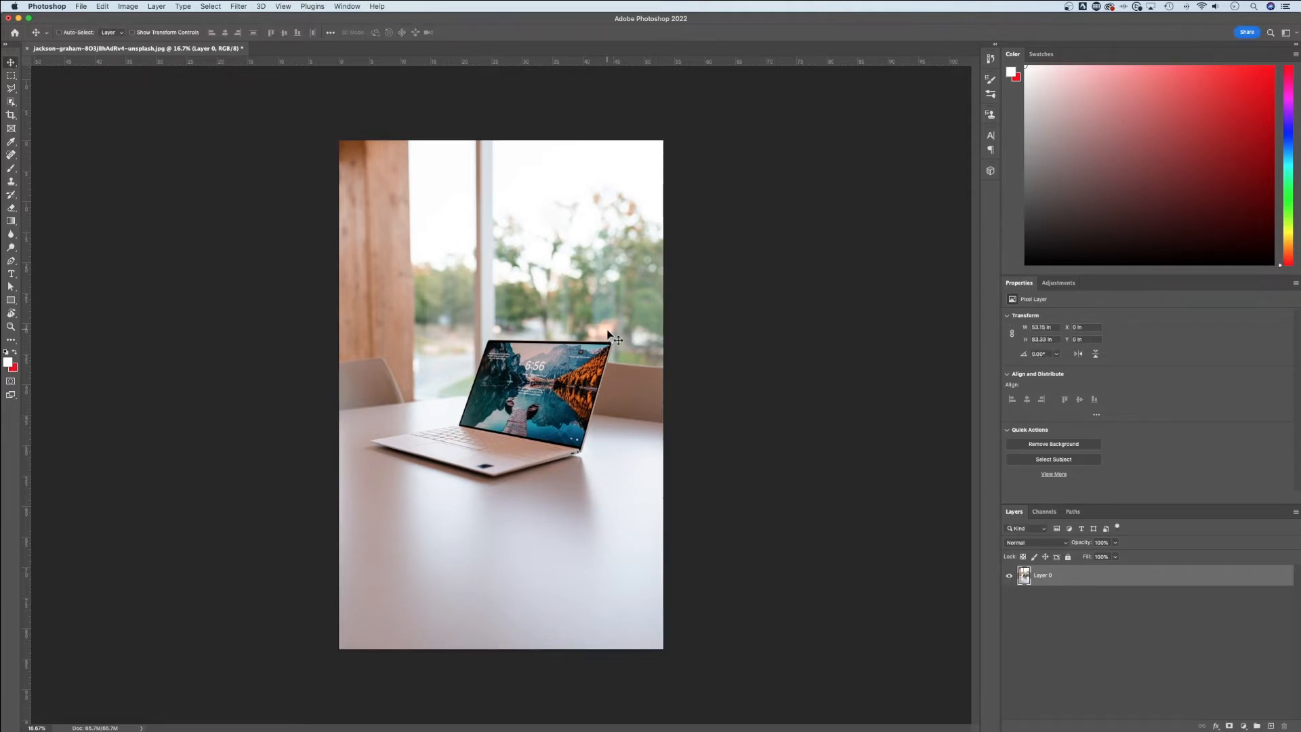
{"action": "key", "text": "cmd+t"}
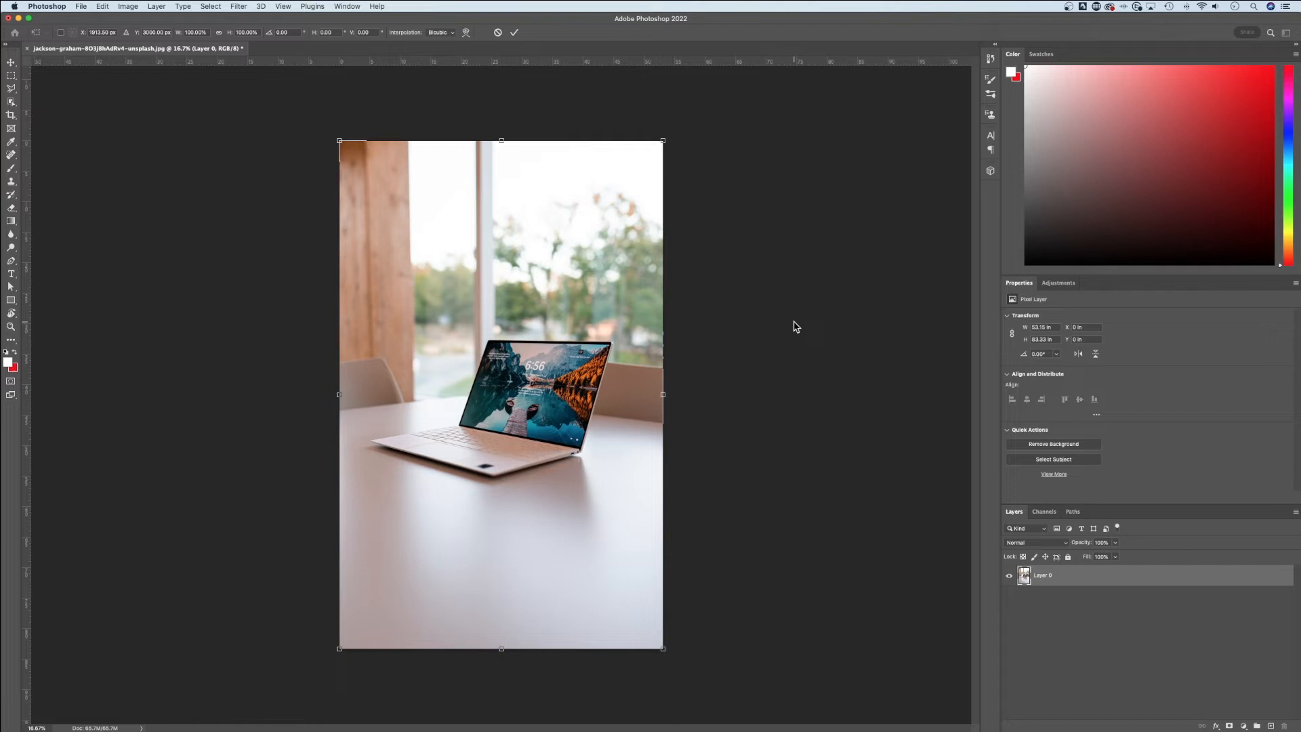
{"action": "mouse_move", "coordinate": [578, 313]}
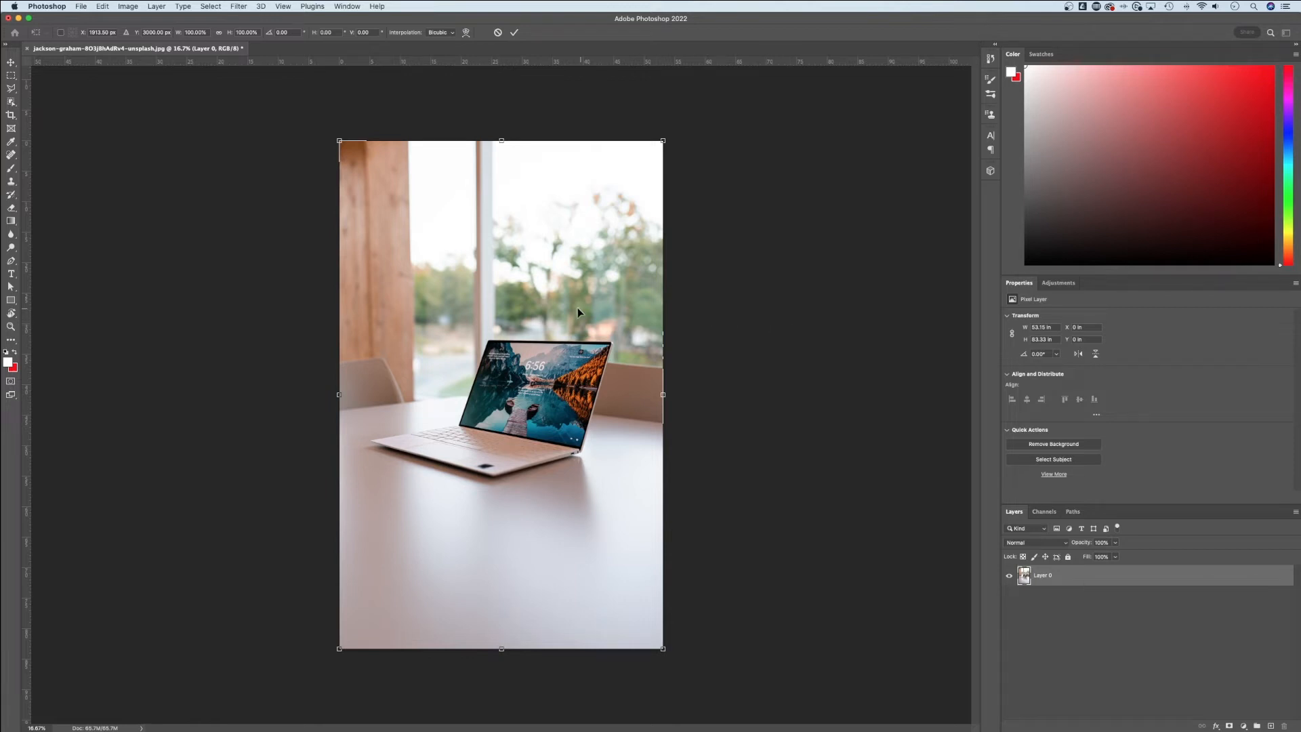
{"action": "right_click", "coordinate": [578, 313]}
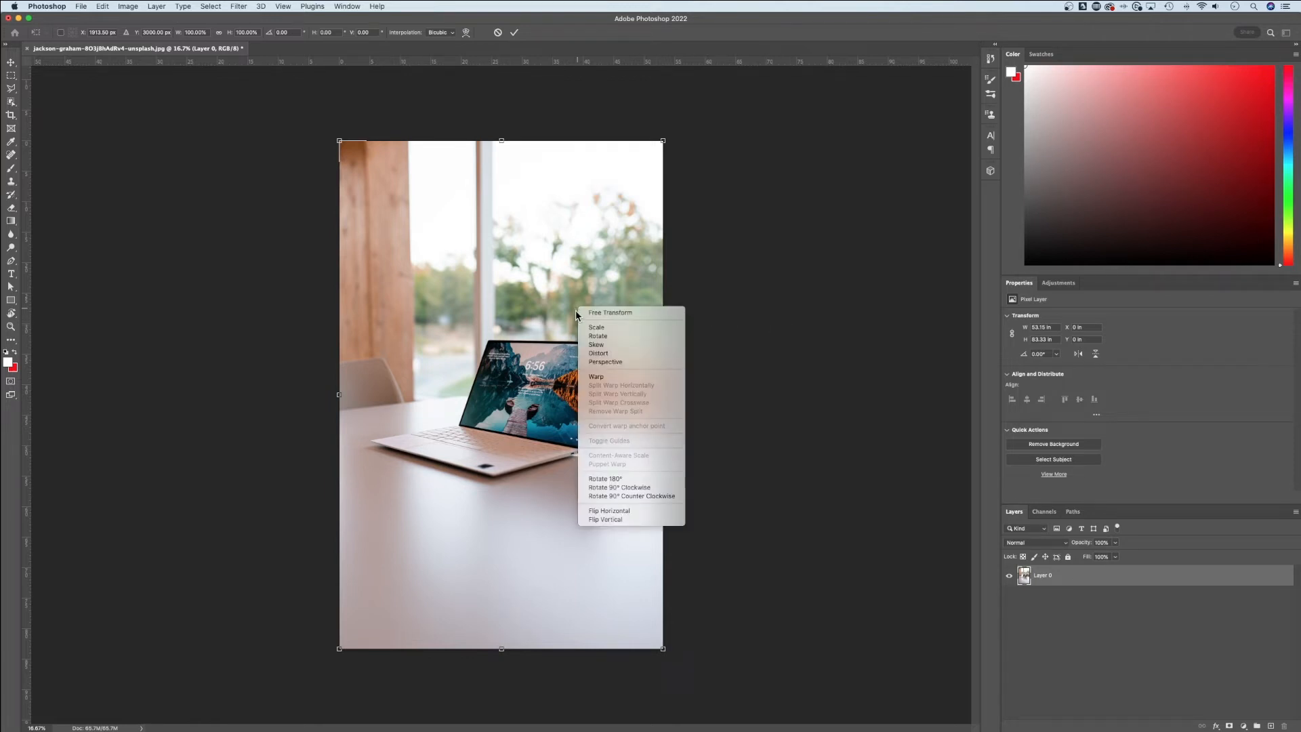
{"action": "mouse_move", "coordinate": [609, 509]}
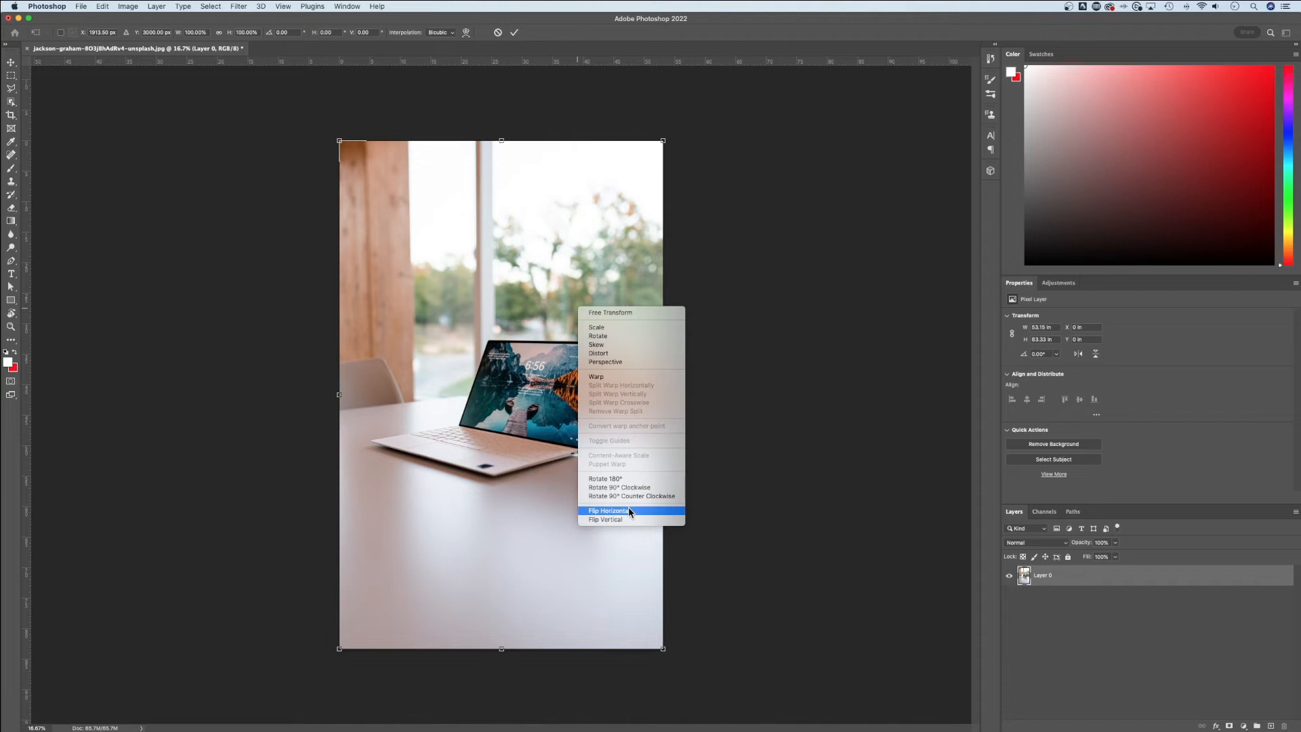
{"action": "left_click", "coordinate": [609, 509]}
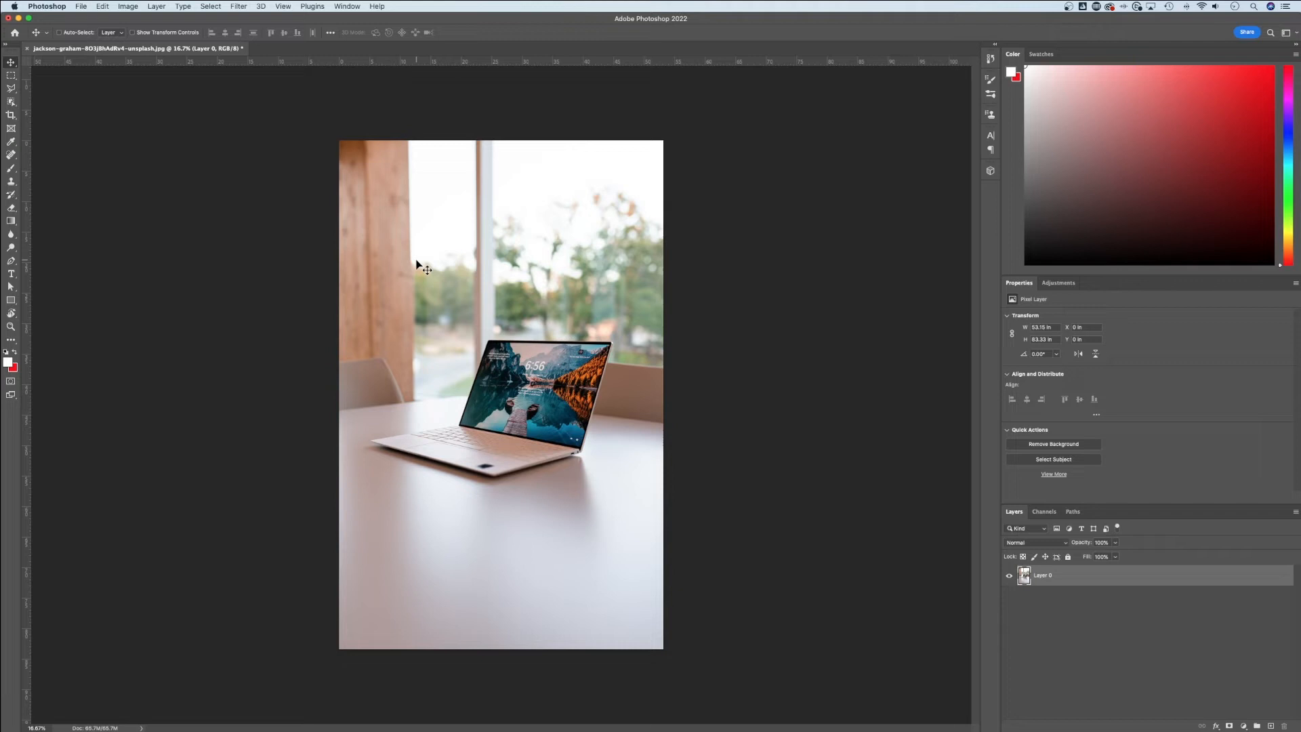
Step: Start a Free Transform on the Layer 0 photo layer from the Edit menu
{"action": "left_click", "coordinate": [103, 6]}
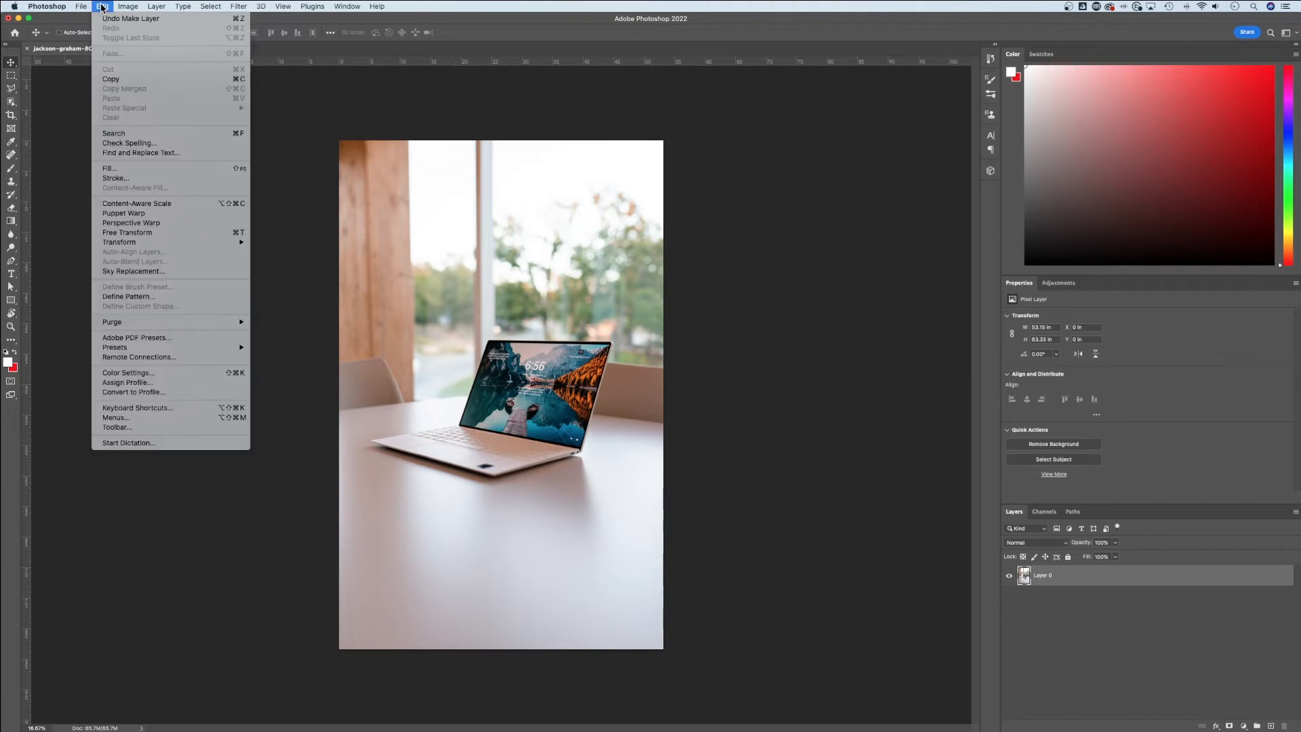
{"action": "mouse_move", "coordinate": [118, 241]}
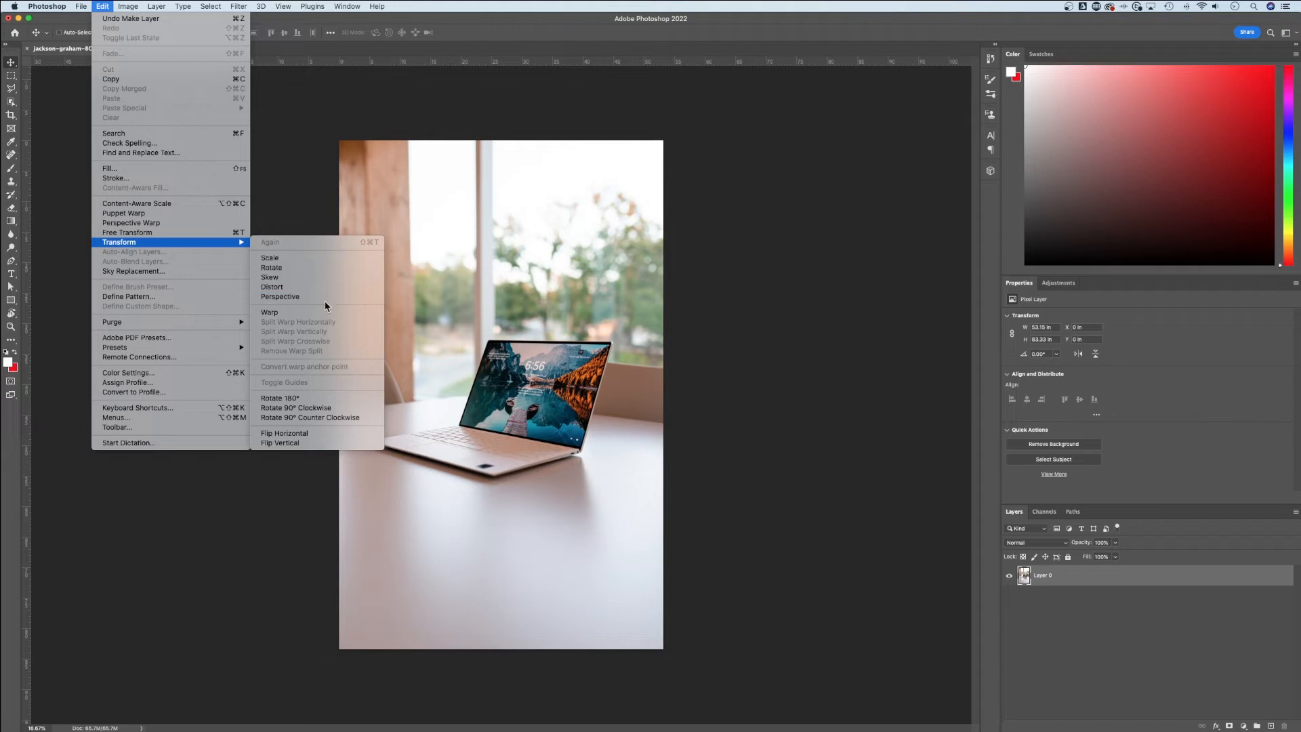
{"action": "mouse_move", "coordinate": [158, 241]}
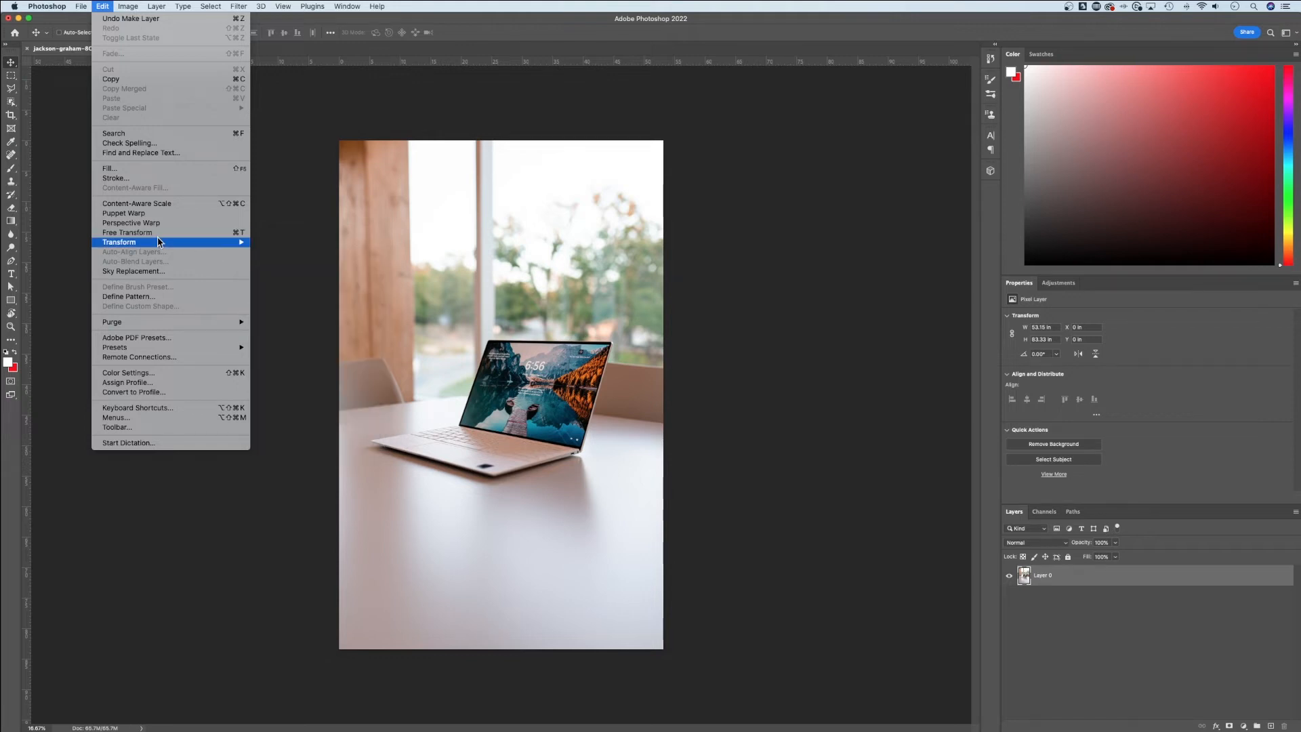
{"action": "mouse_move", "coordinate": [159, 232]}
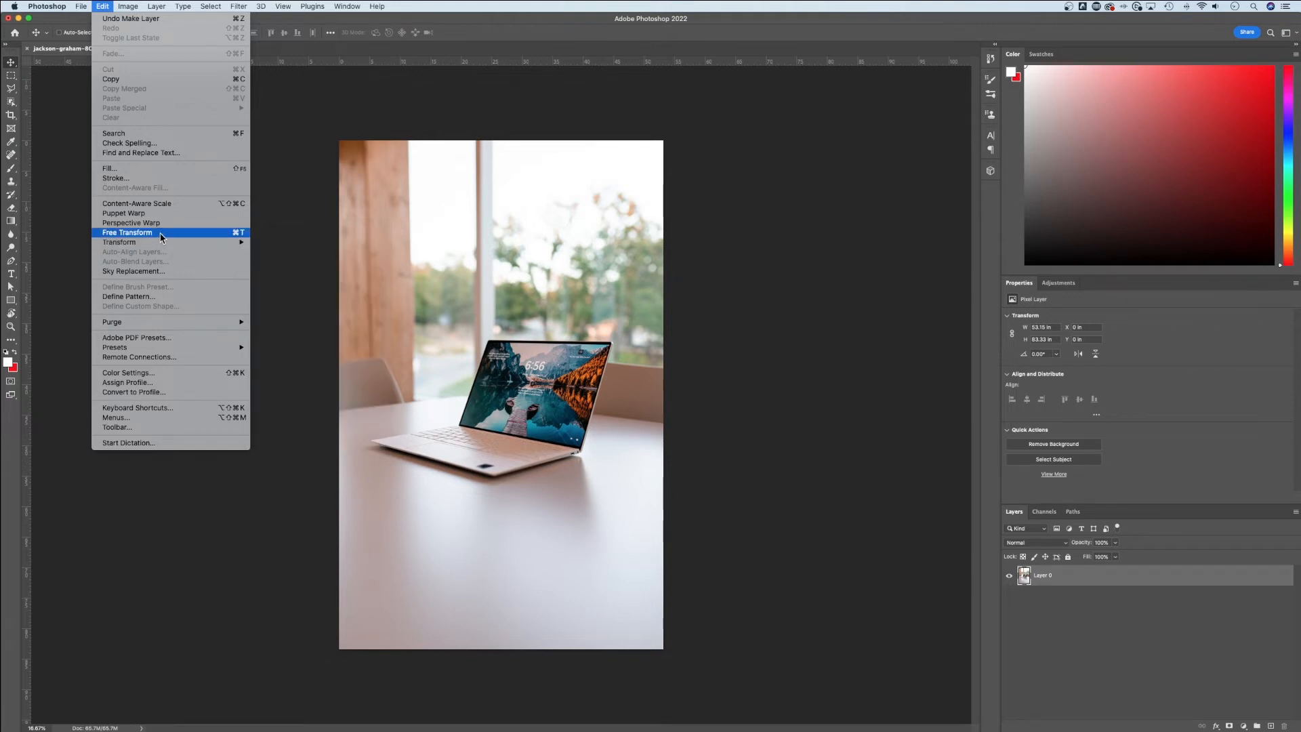
{"action": "left_click", "coordinate": [127, 232]}
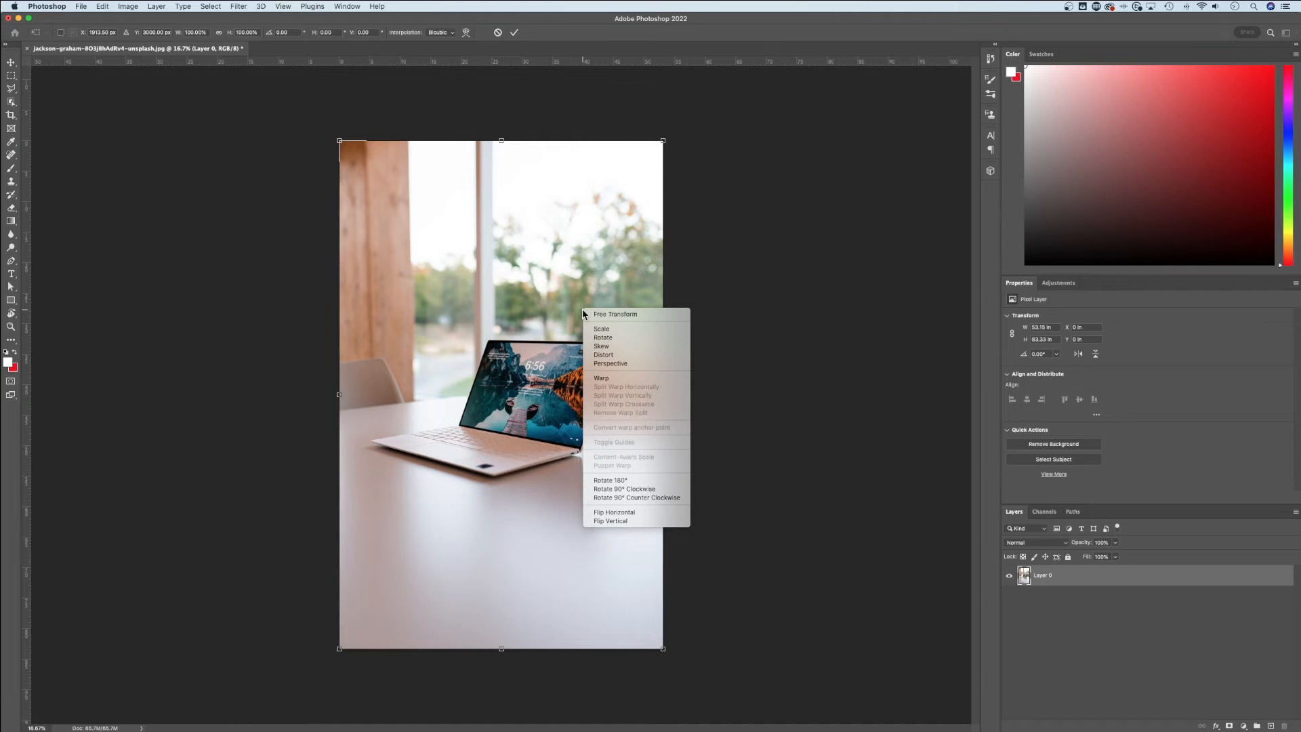
{"action": "mouse_move", "coordinate": [618, 355]}
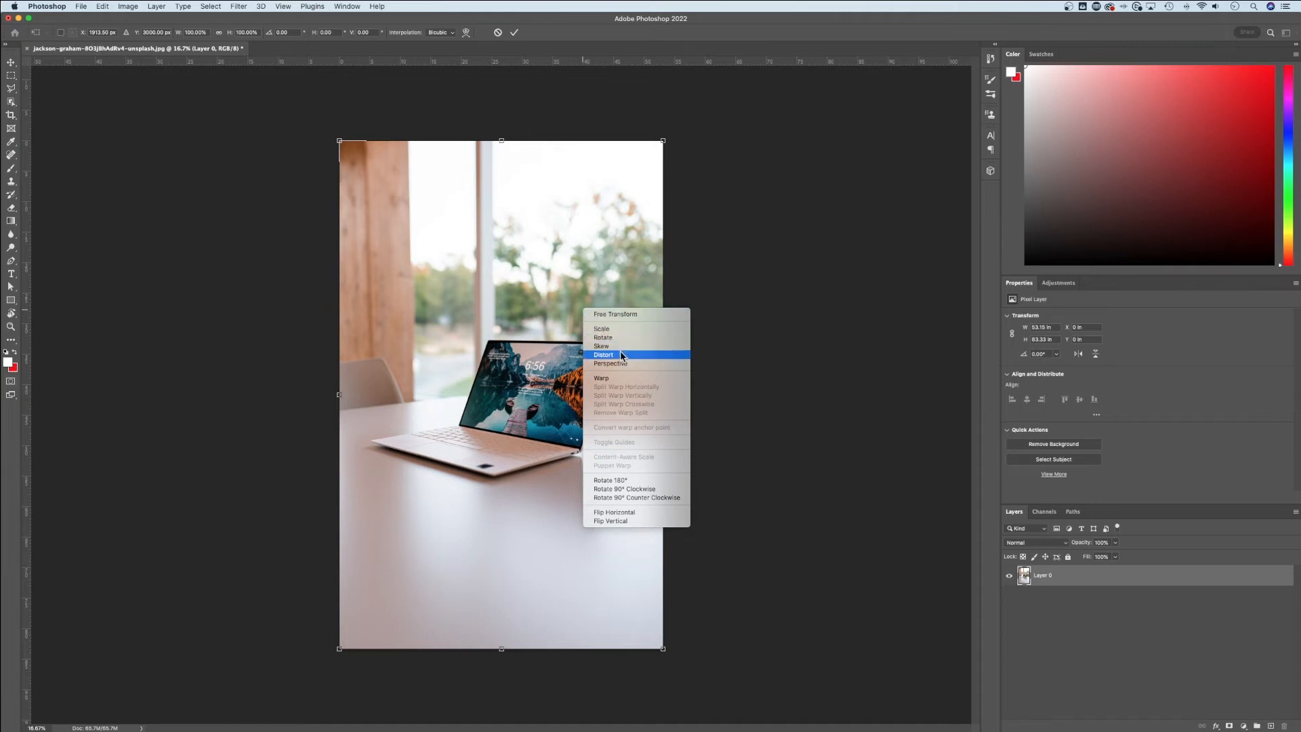
{"action": "mouse_move", "coordinate": [635, 489]}
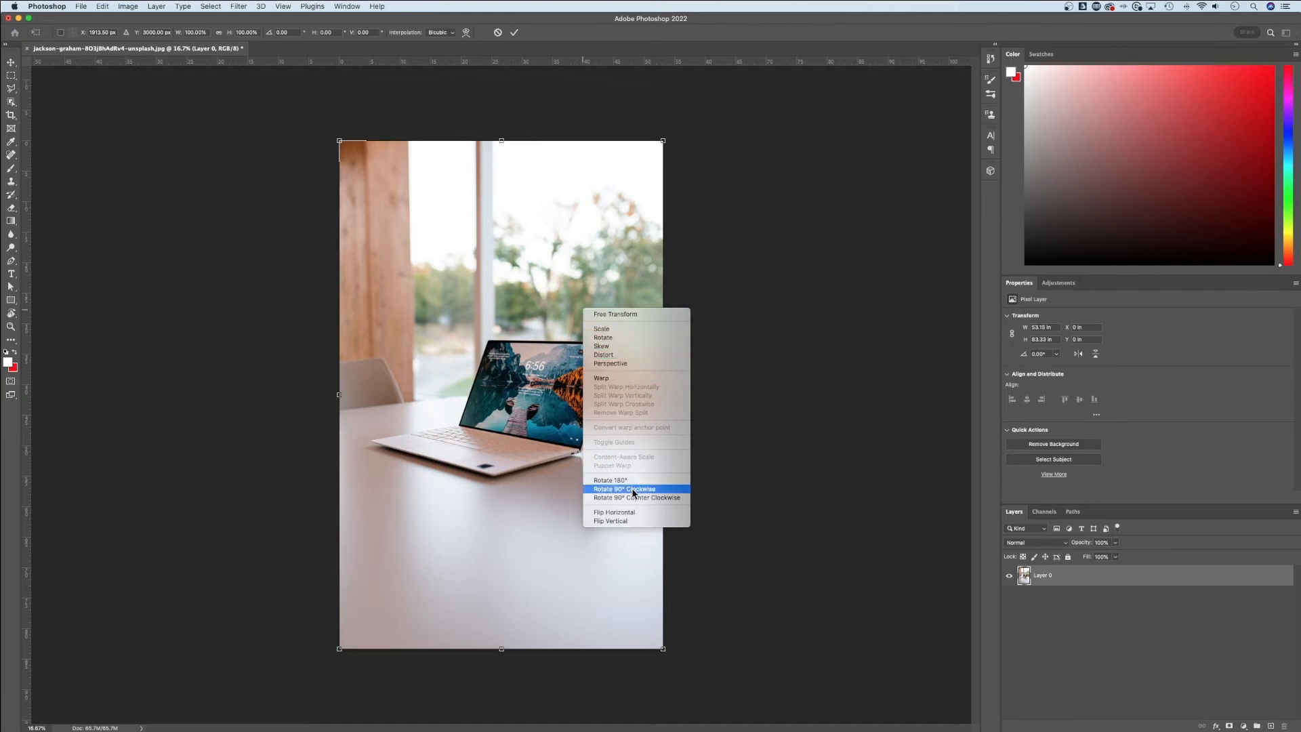
{"action": "mouse_move", "coordinate": [634, 521]}
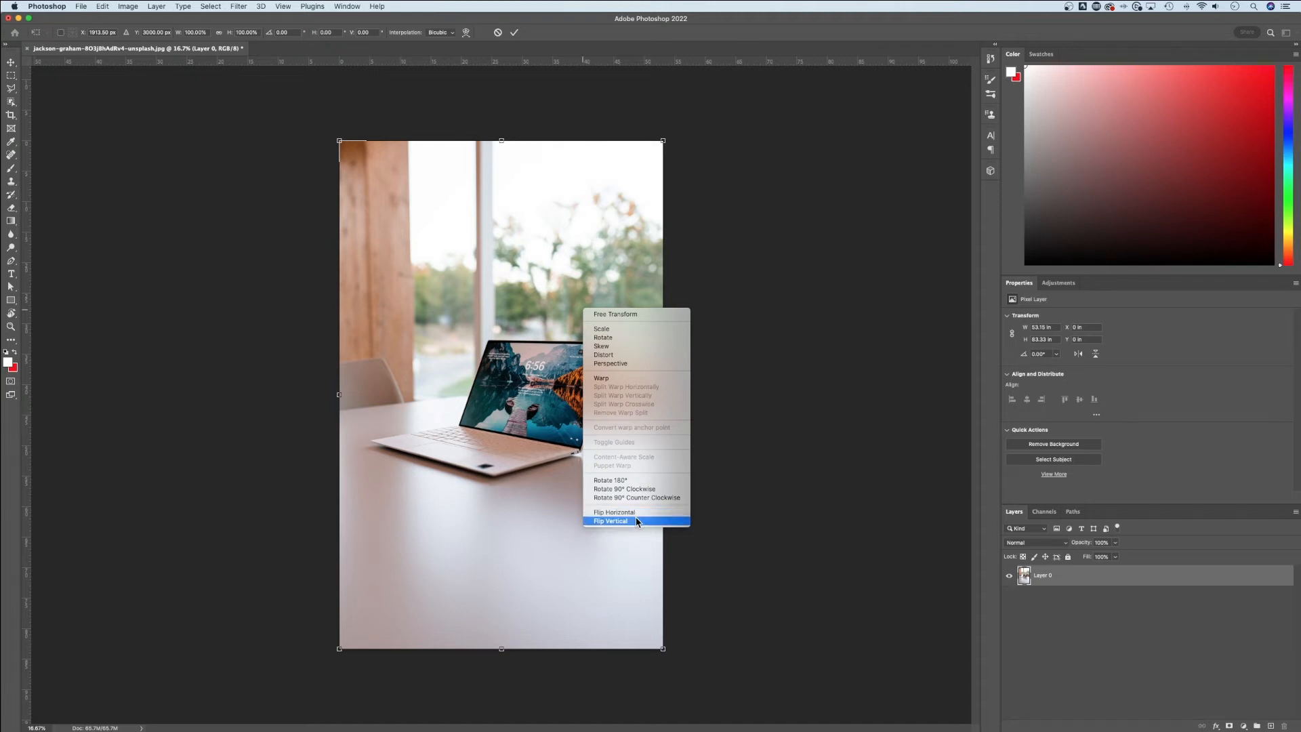
{"action": "mouse_move", "coordinate": [514, 393]}
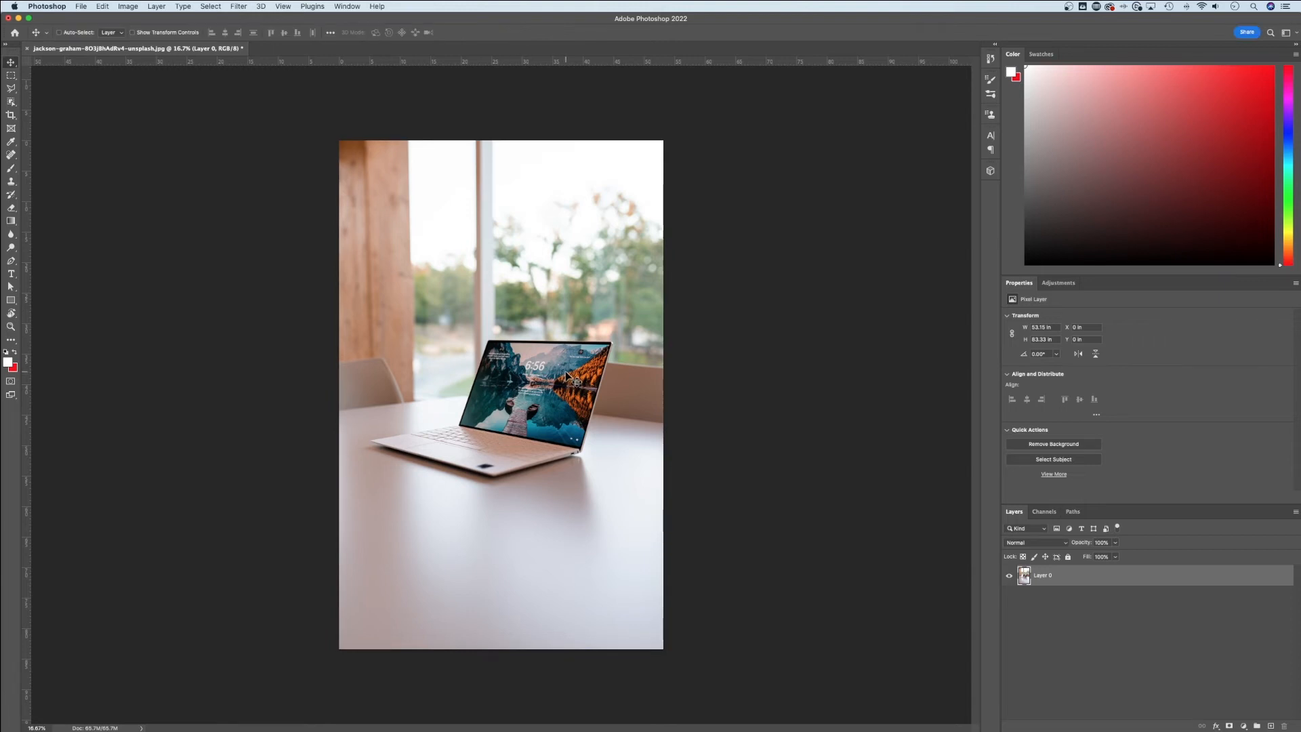
{"action": "mouse_move", "coordinate": [30, 79]}
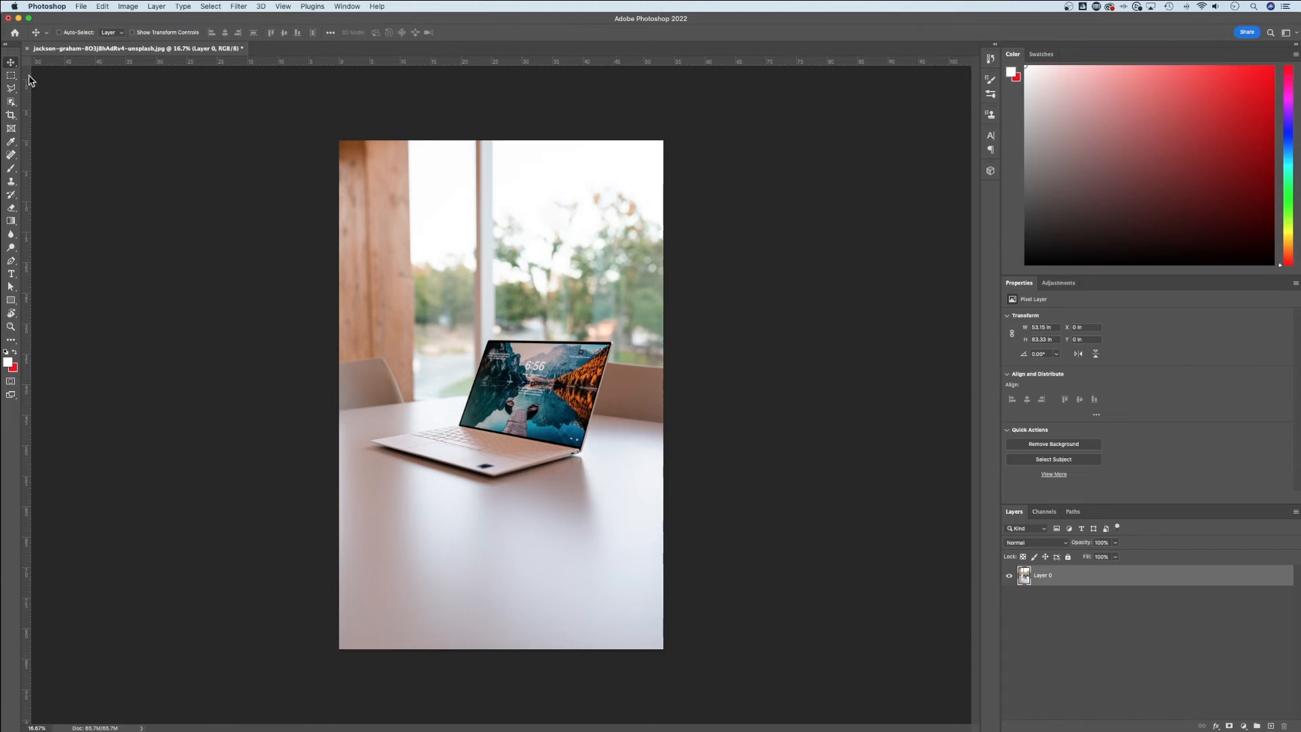
{"action": "mouse_move", "coordinate": [591, 261]}
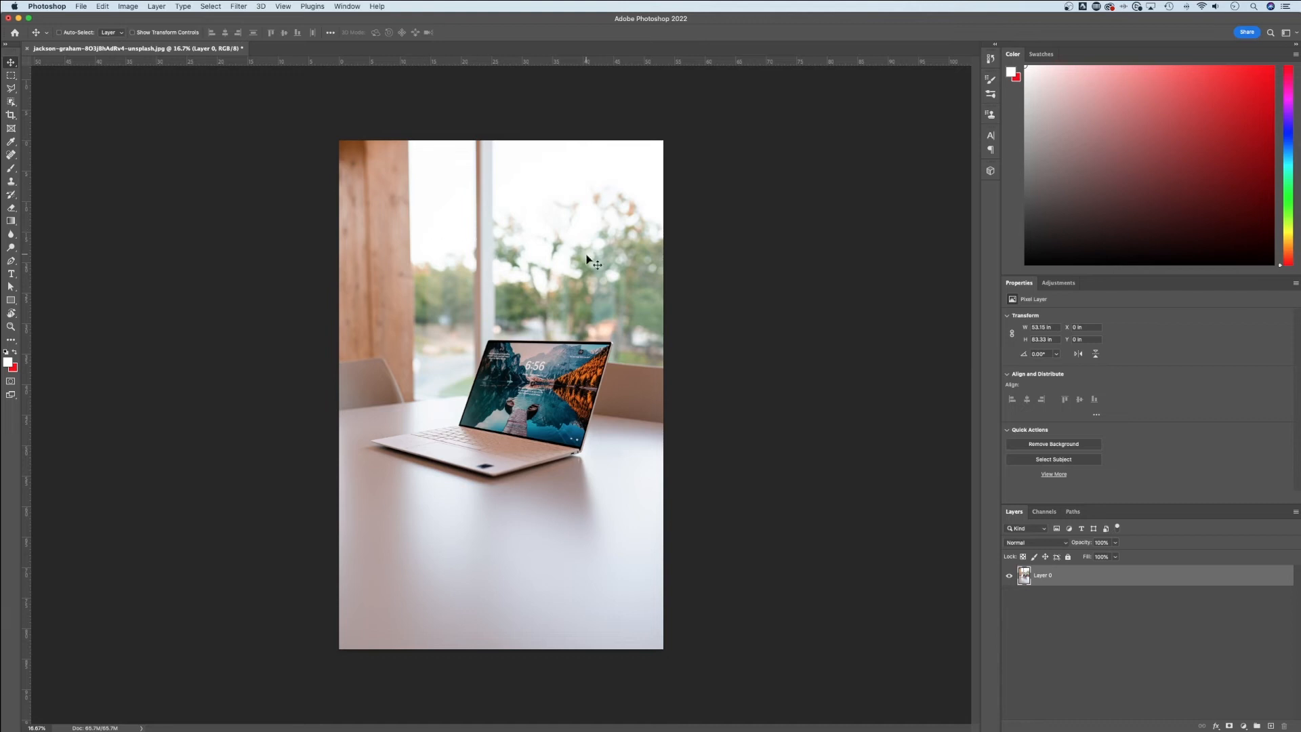
{"action": "mouse_move", "coordinate": [341, 6]}
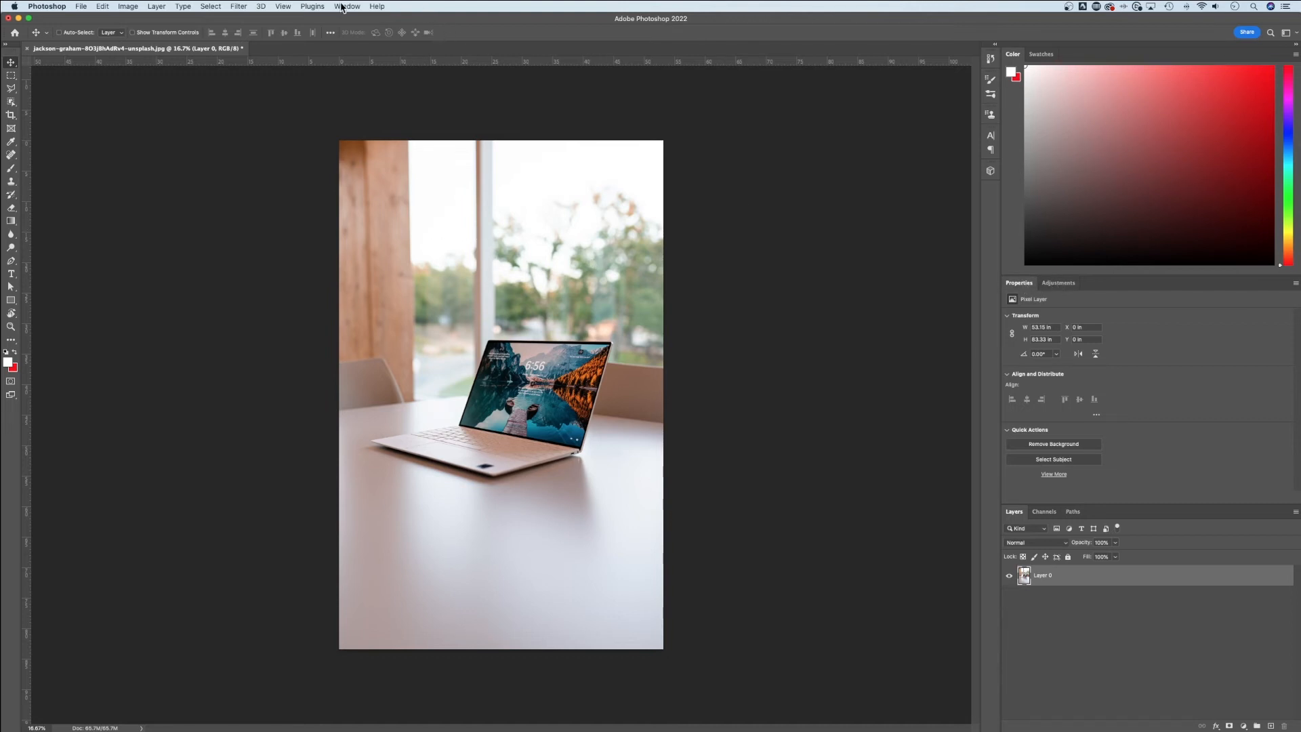
{"action": "left_click", "coordinate": [348, 6]}
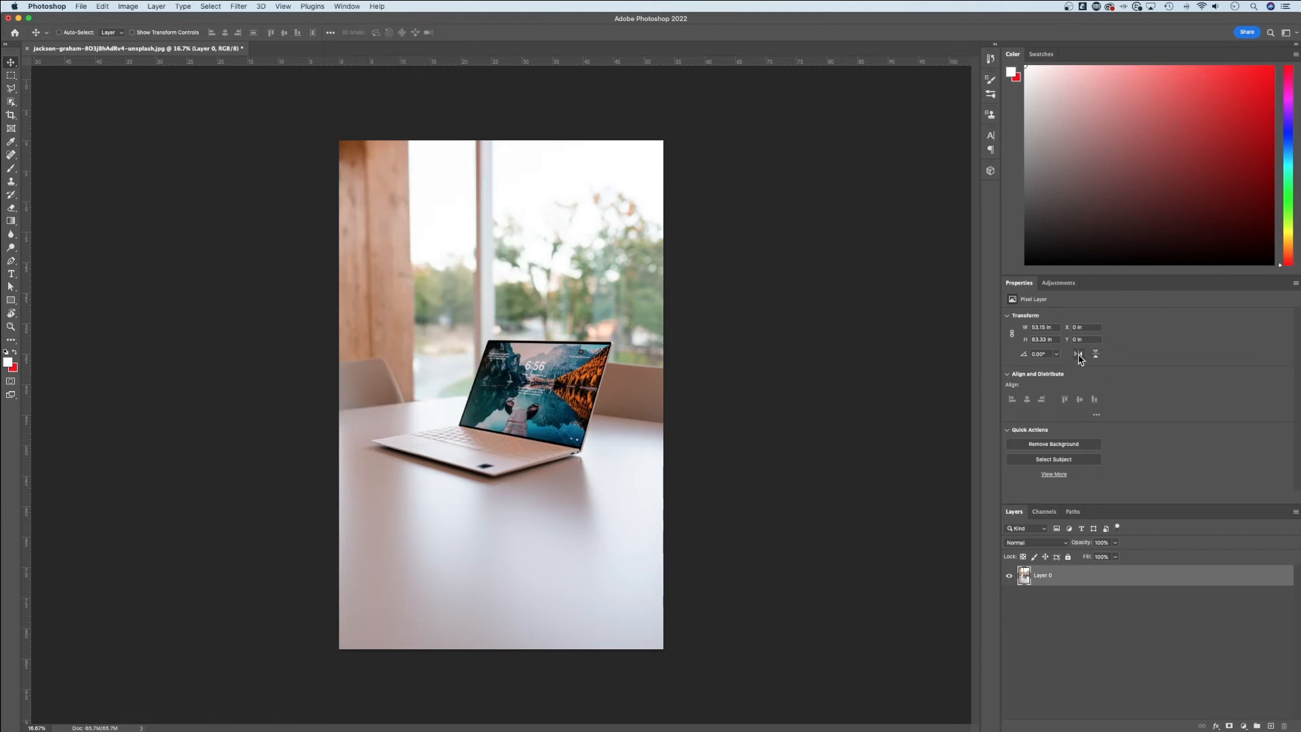
{"action": "mouse_move", "coordinate": [1078, 354]}
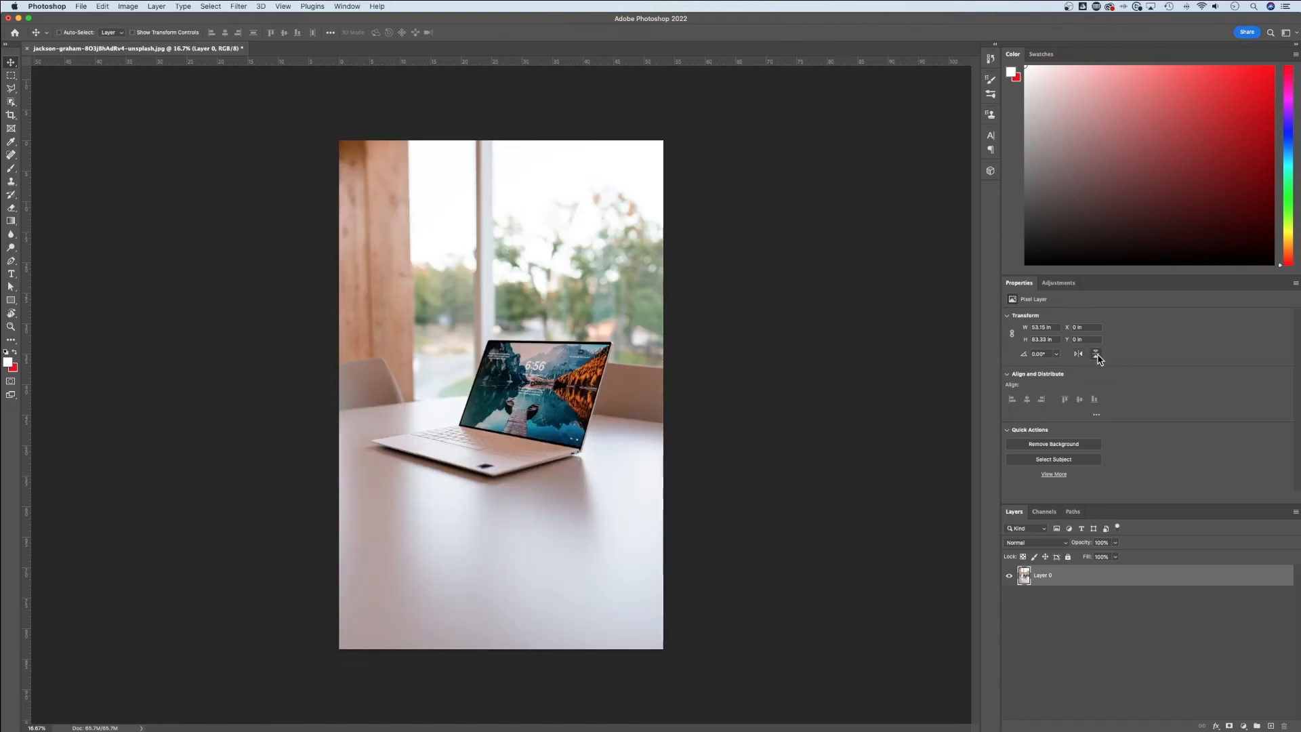
{"action": "left_click", "coordinate": [1095, 354]}
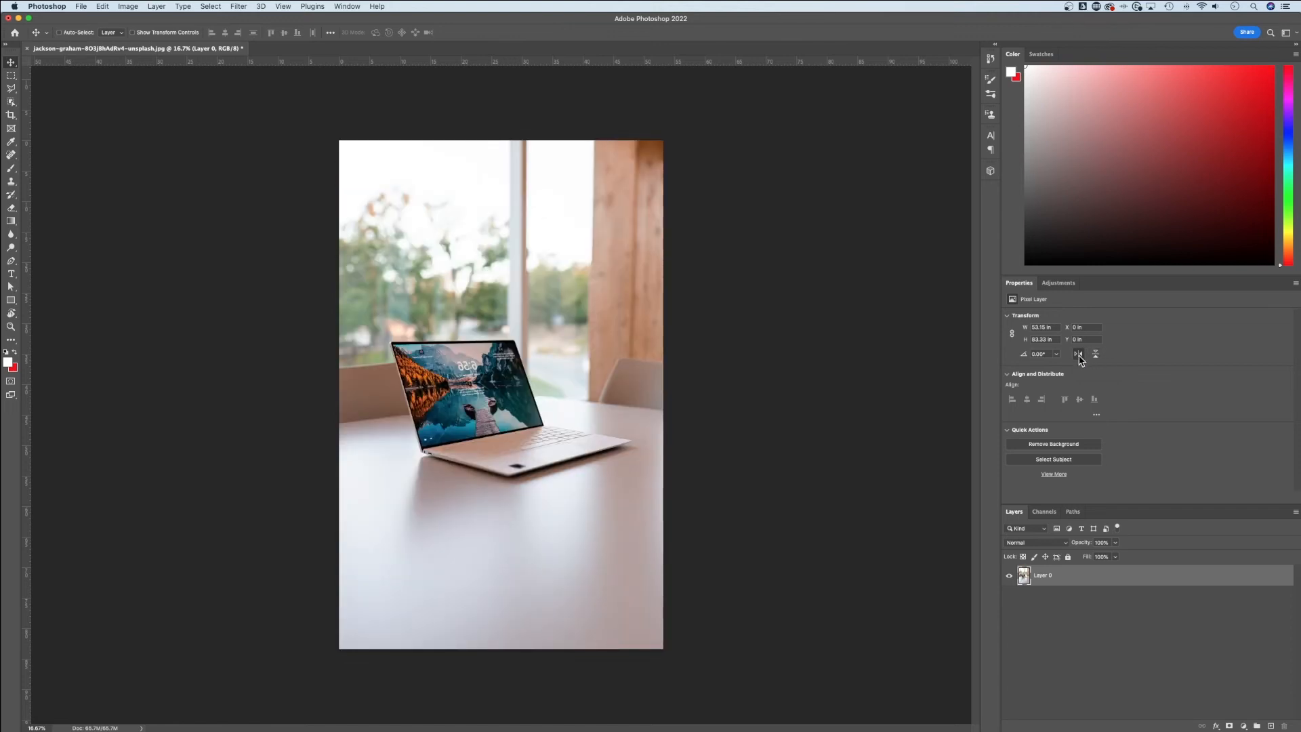
{"action": "left_click", "coordinate": [1079, 353]}
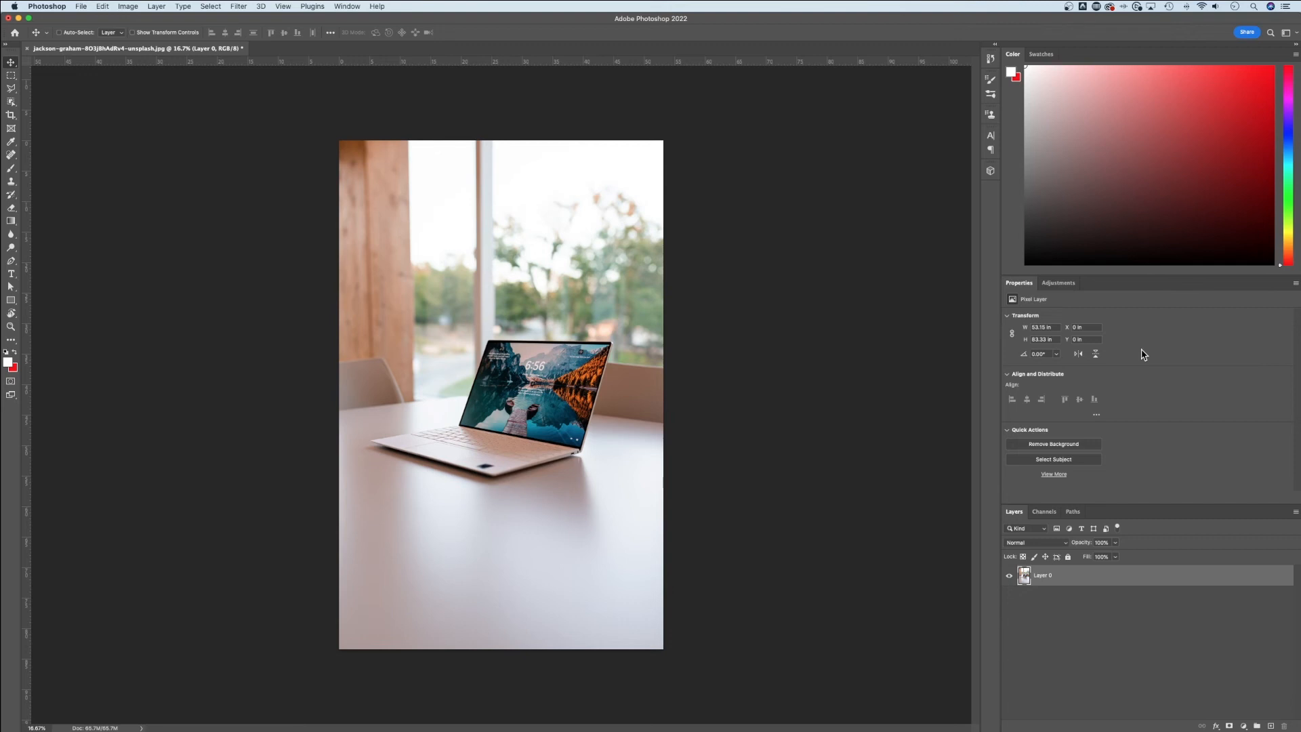
{"action": "mouse_move", "coordinate": [575, 360]}
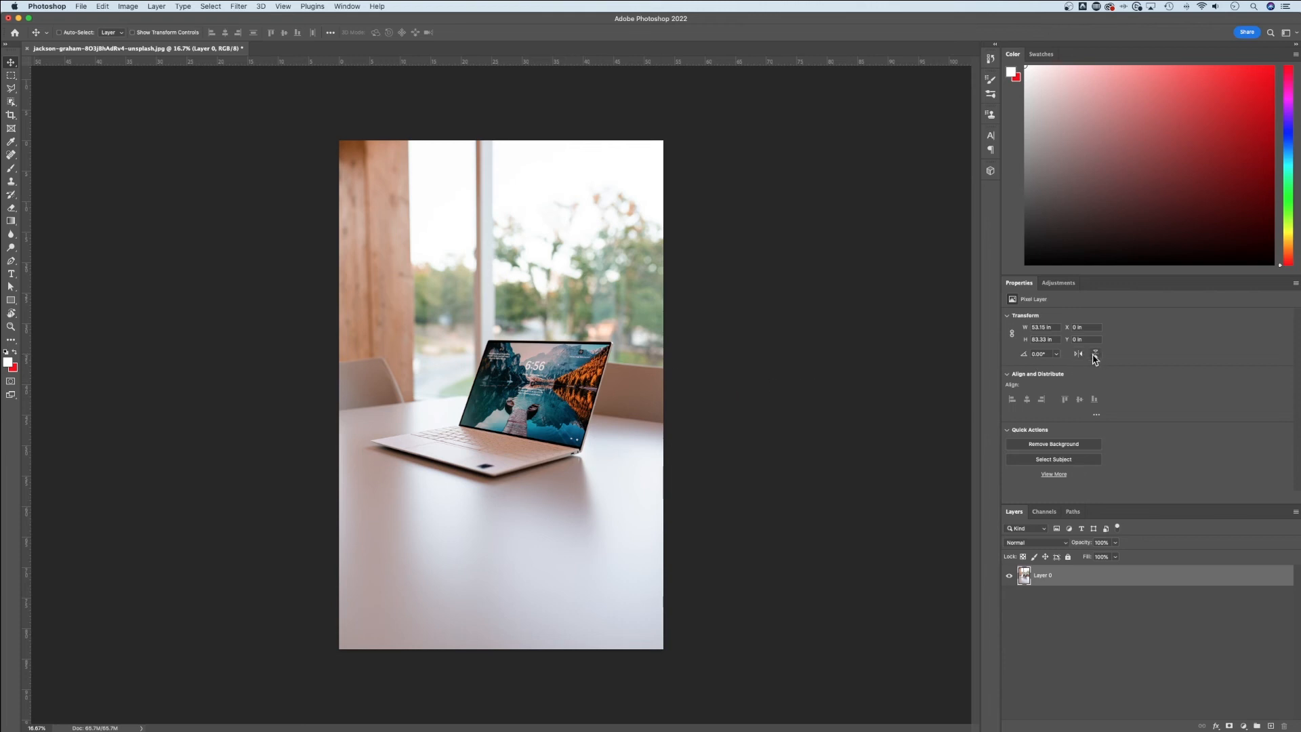
{"action": "mouse_move", "coordinate": [1094, 354]}
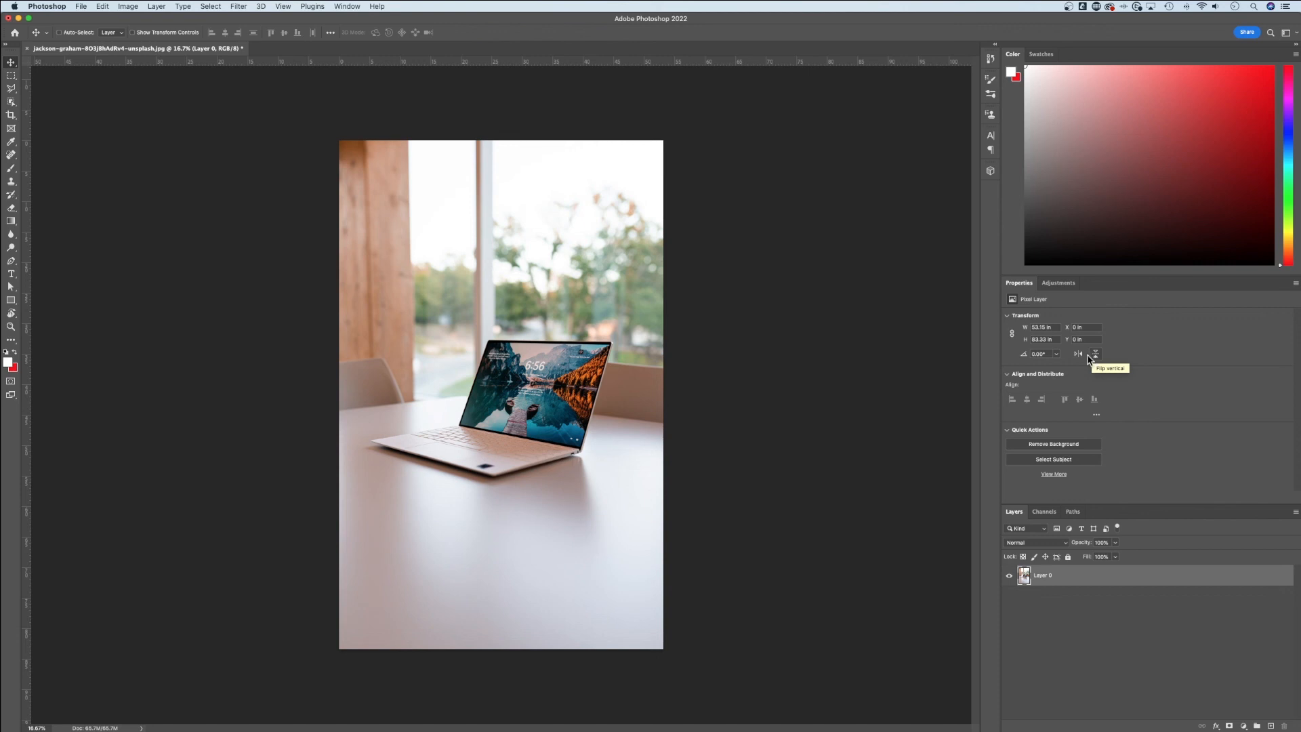
{"action": "mouse_move", "coordinate": [1075, 588]}
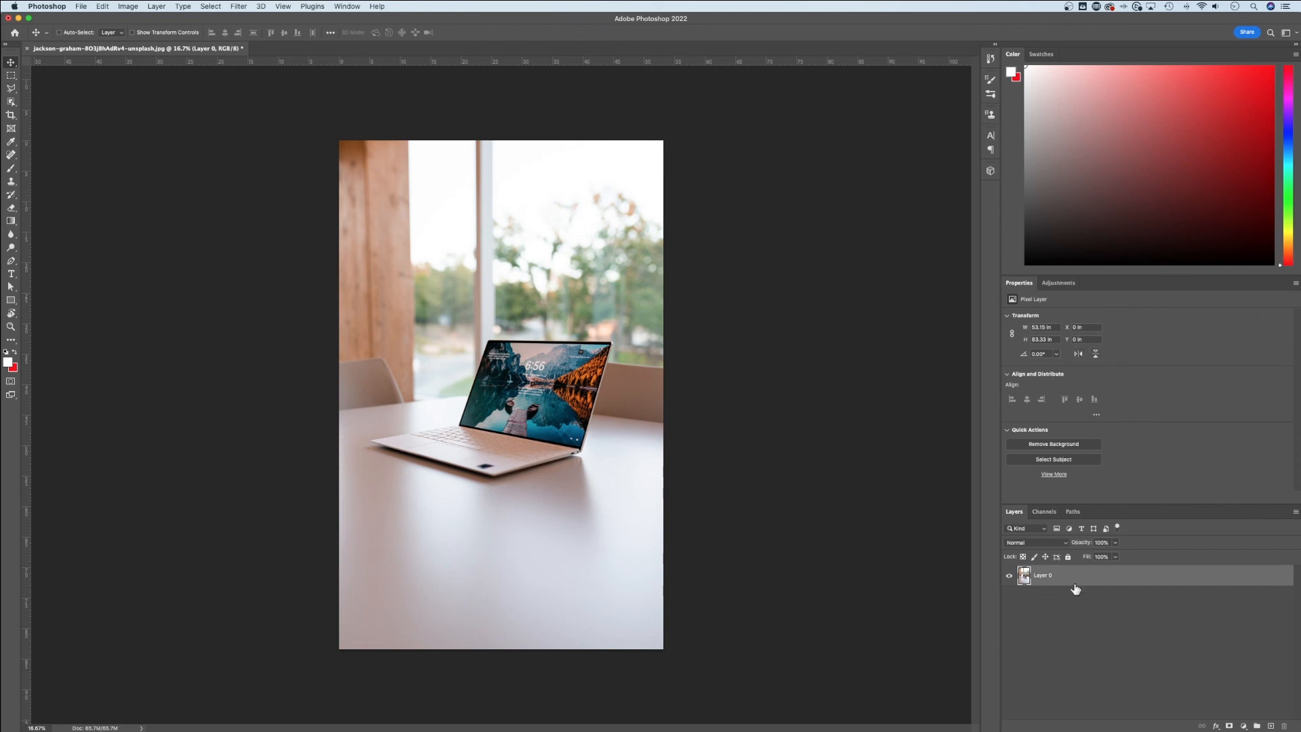